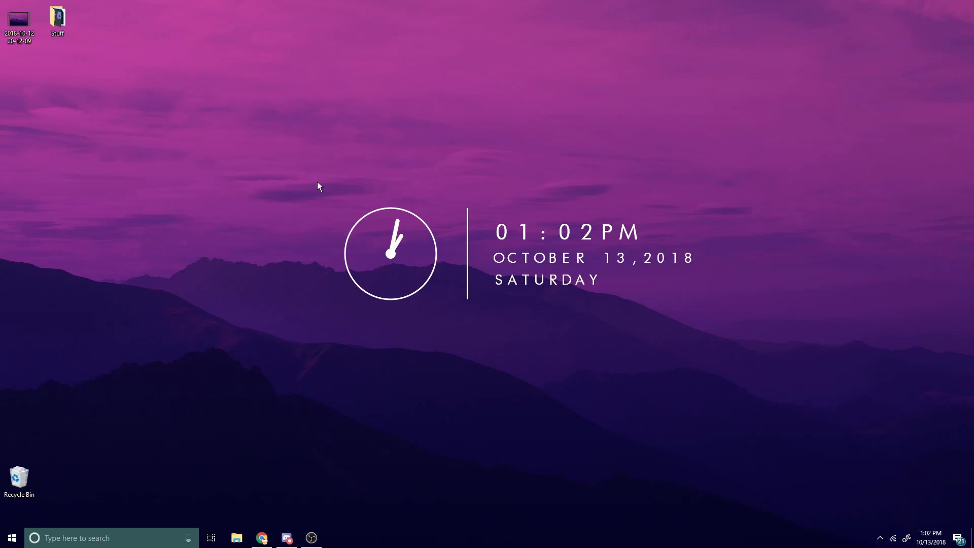
pyautogui.moveTo(331, 178)
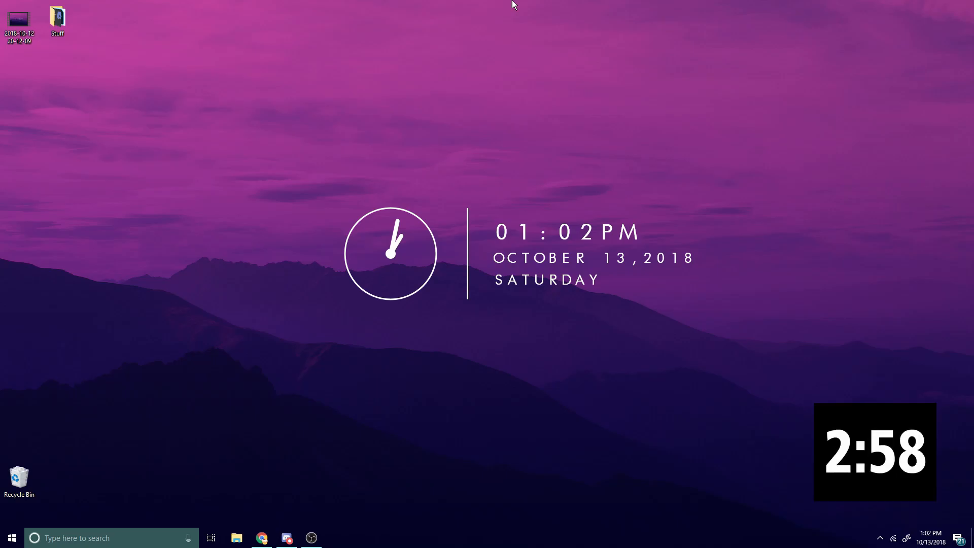
# Create a new Discord server named TestServer.
pyautogui.click(286, 538)
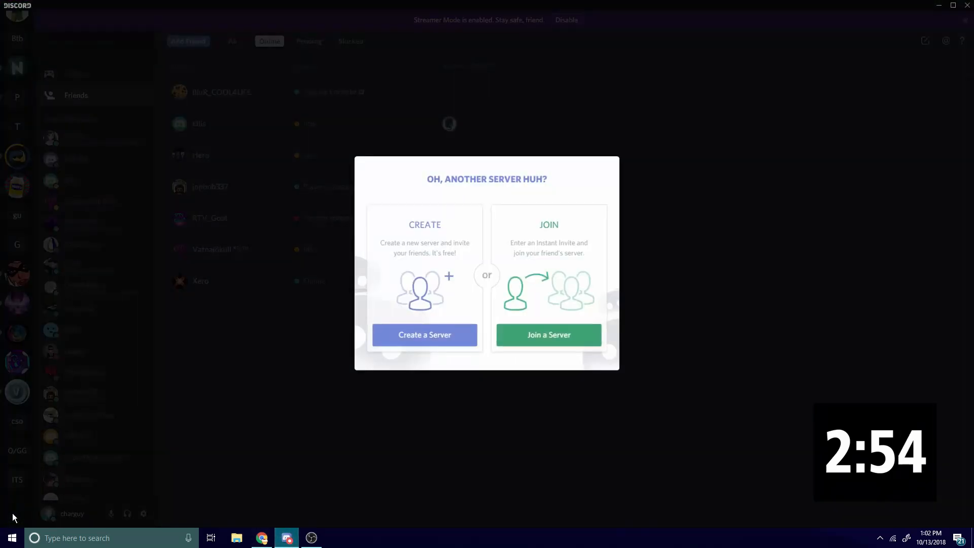
pyautogui.click(424, 334)
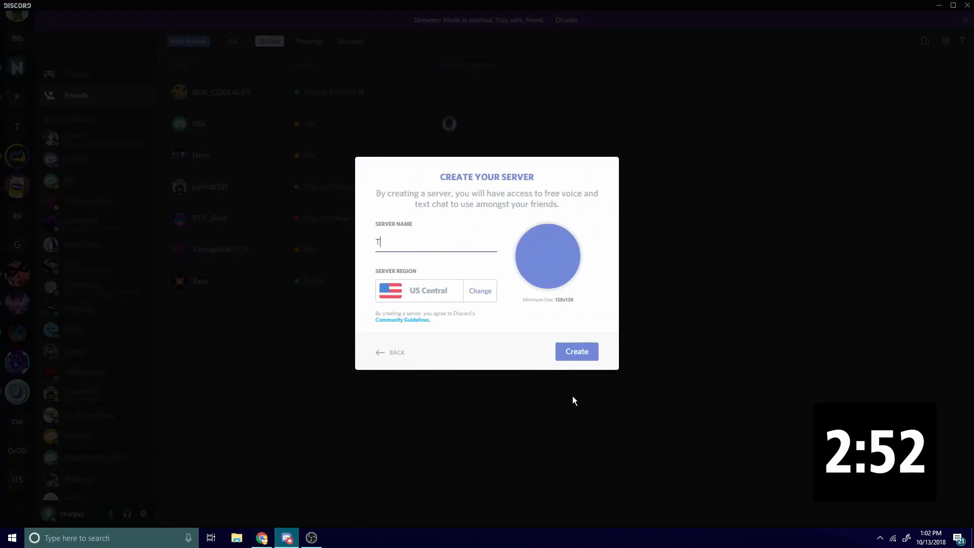
pyautogui.write('estSe')
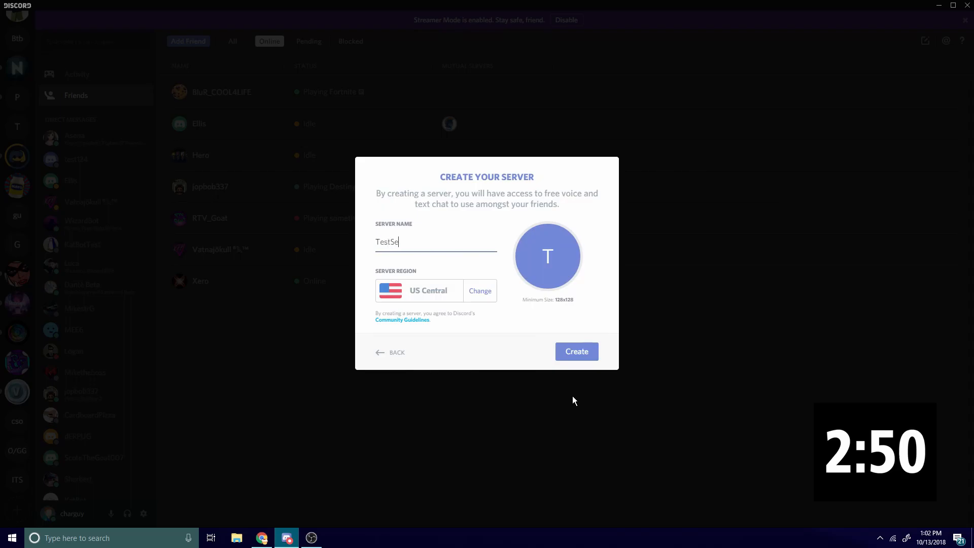
pyautogui.click(575, 351)
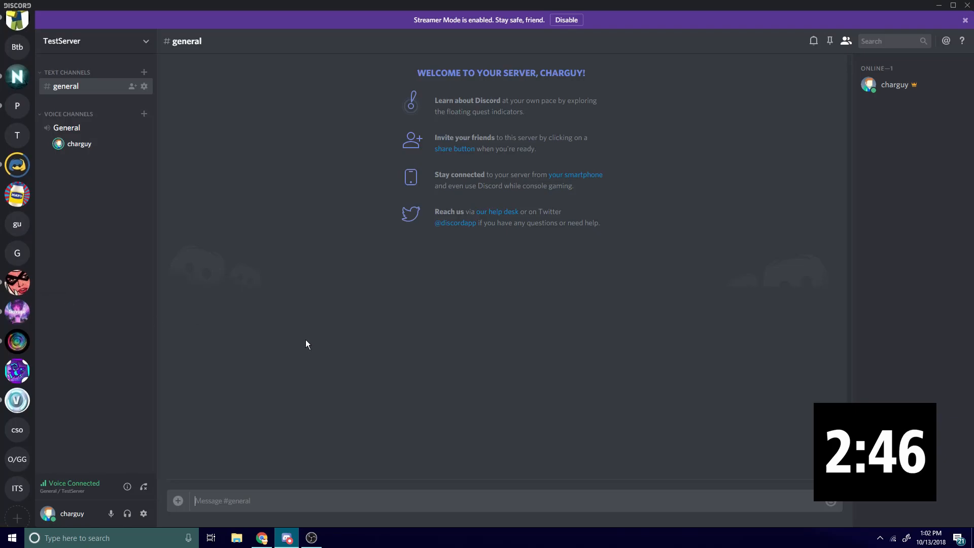
pyautogui.moveTo(217, 465)
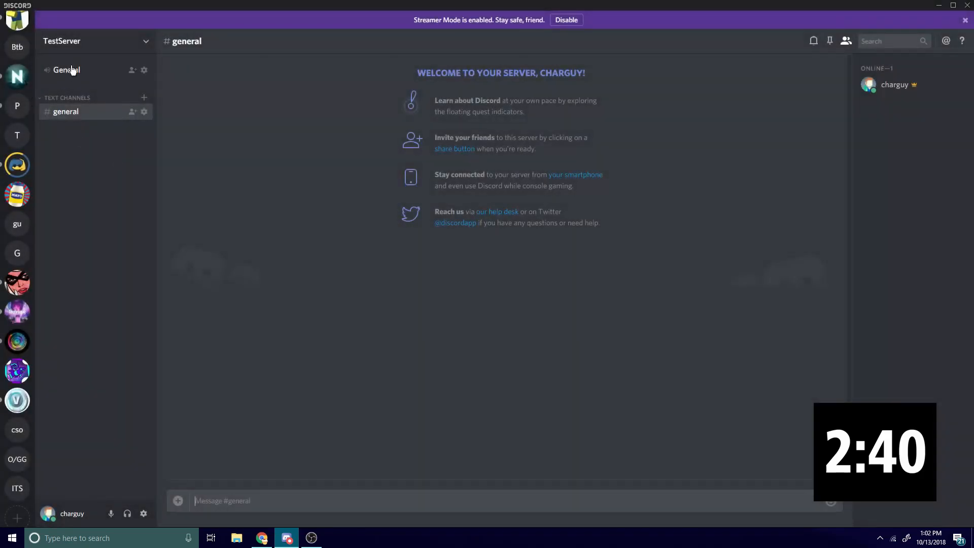
# Remove the General voice channel and create a General category, correcting its misspelled name.
pyautogui.rightClick(67, 70)
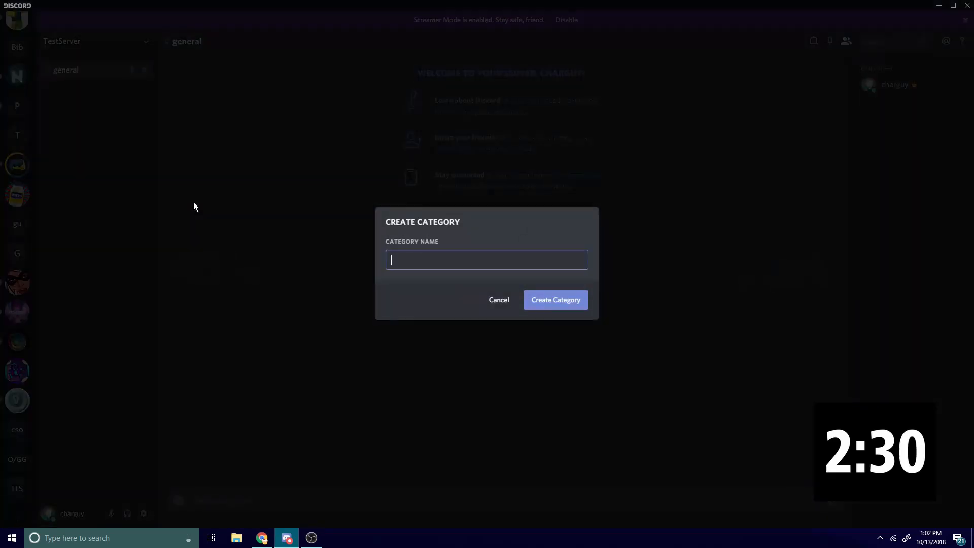
pyautogui.write('Gr')
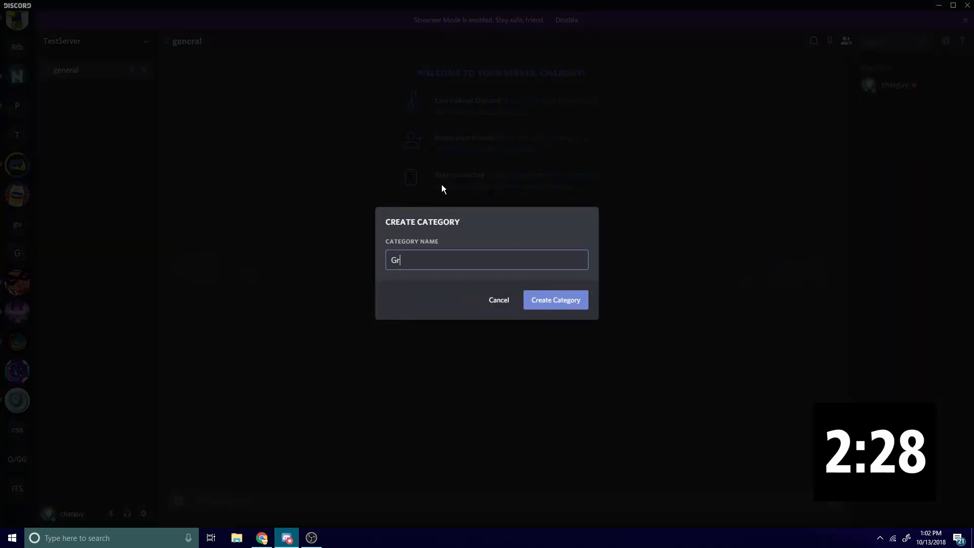
pyautogui.click(555, 299)
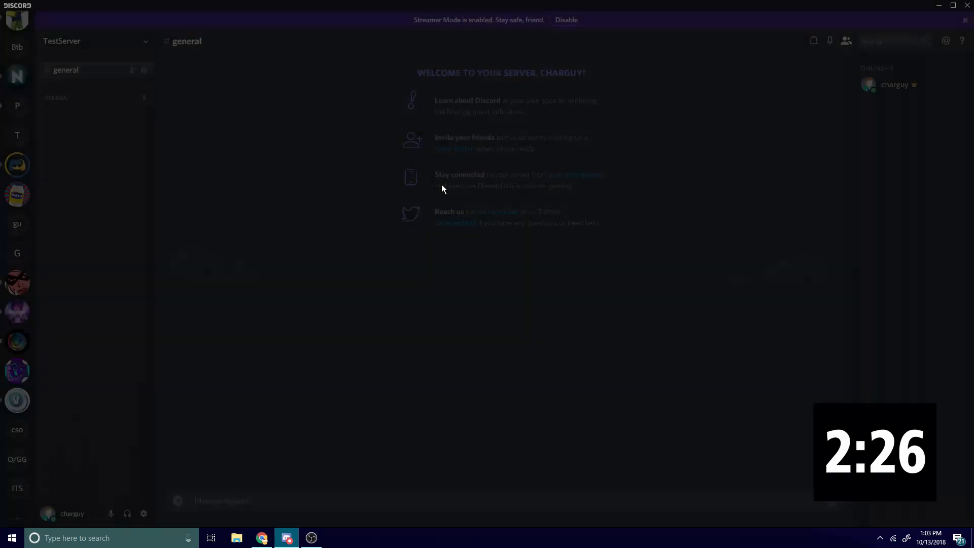
pyautogui.rightClick(56, 97)
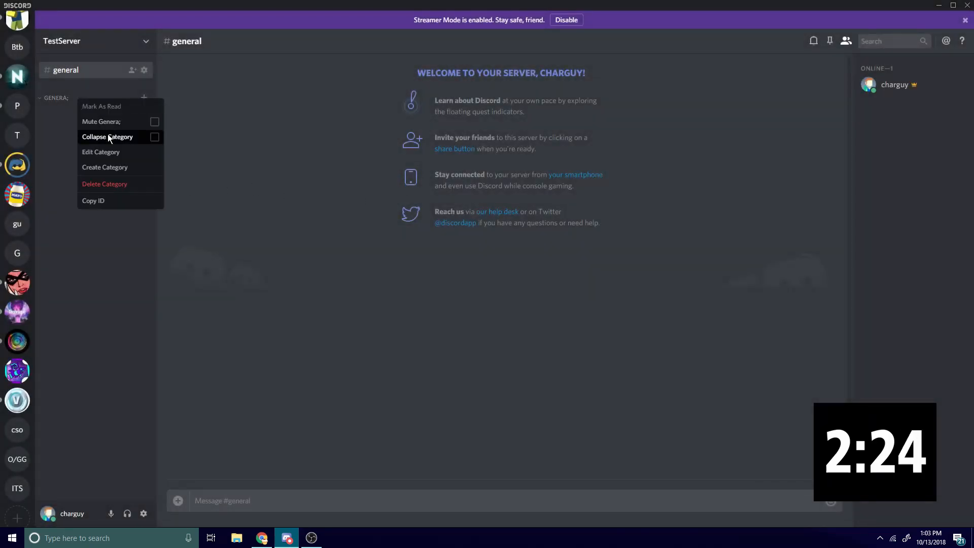
pyautogui.click(100, 151)
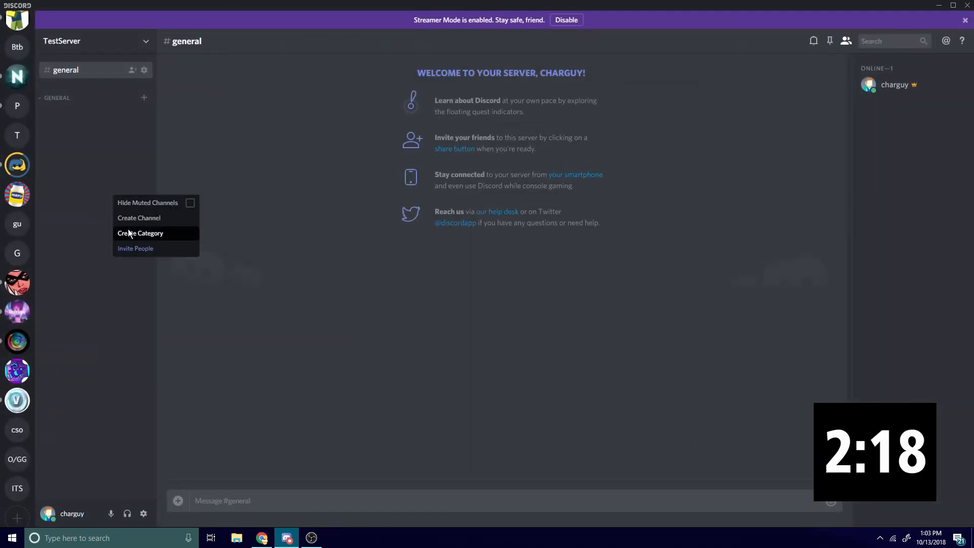
# Create the Fortnite and Rainbow Six categories.
pyautogui.click(140, 233)
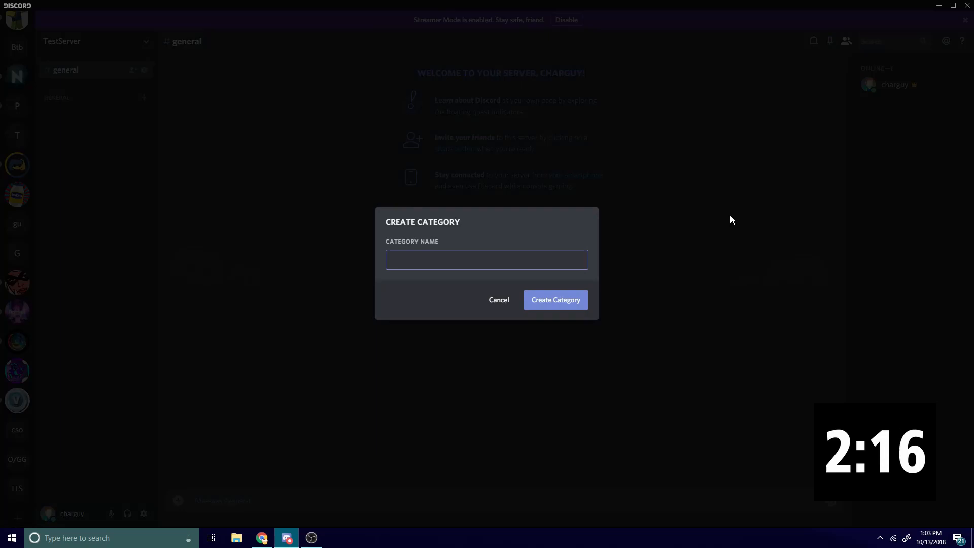
pyautogui.write('Fortni')
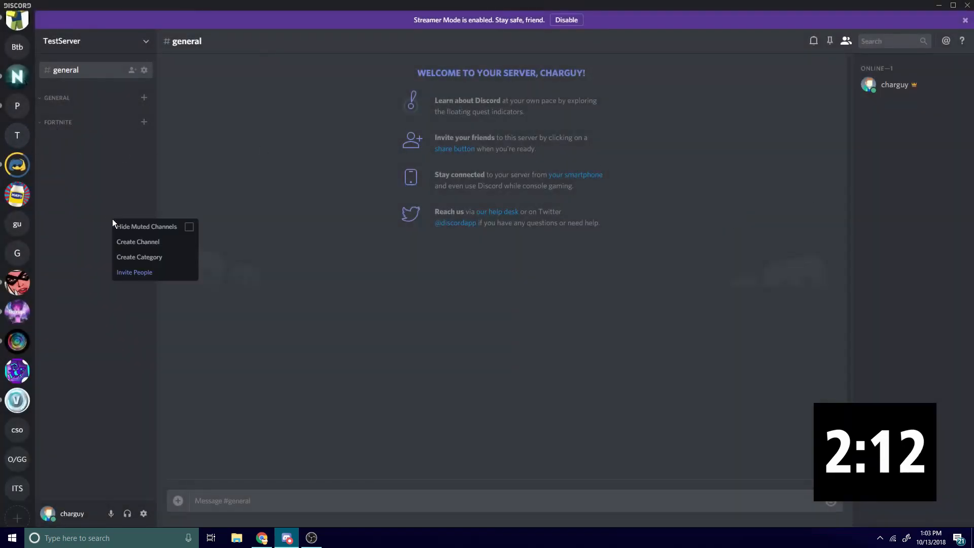
pyautogui.click(139, 257)
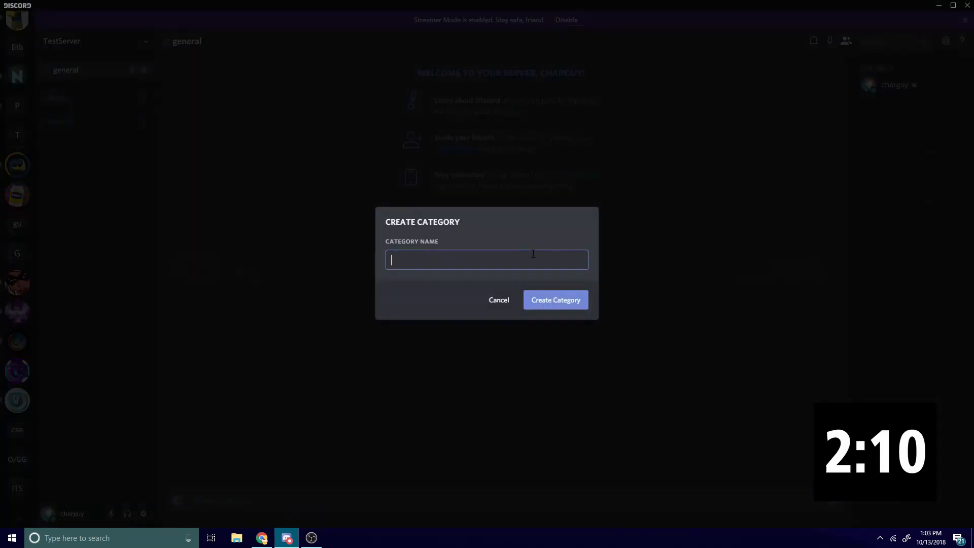
pyautogui.write('Rainbow Si')
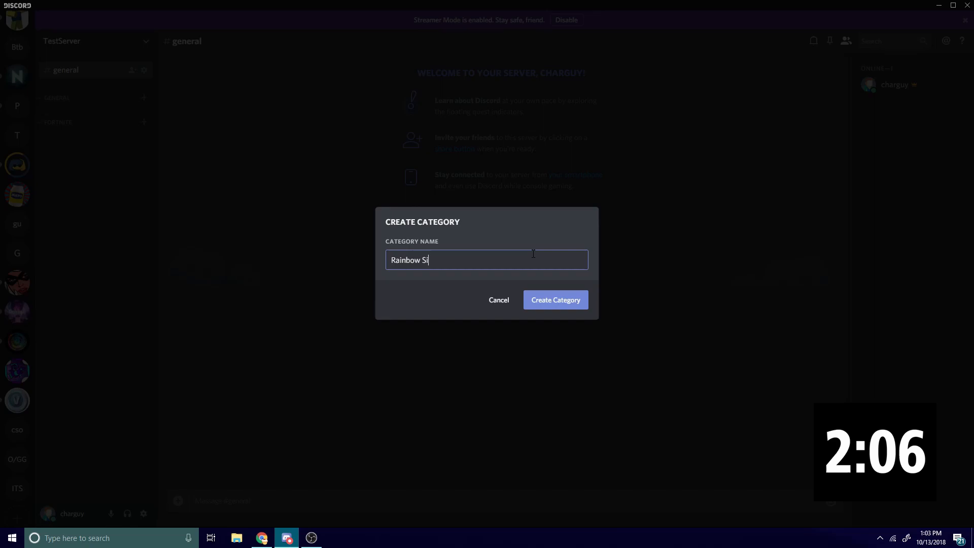
pyautogui.click(555, 299)
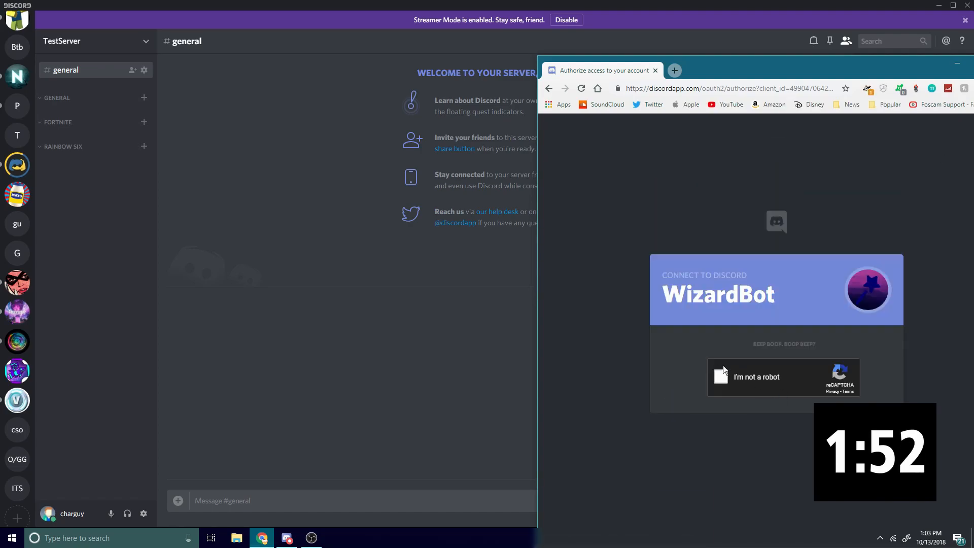
# Pass the not-a-robot captcha to authorize WizardBot for TestServer.
pyautogui.click(721, 376)
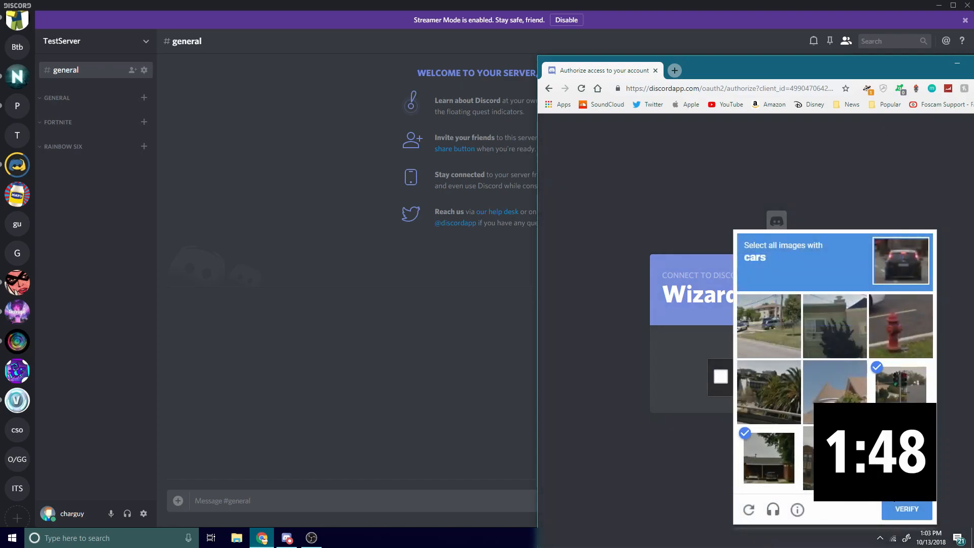
pyautogui.click(906, 508)
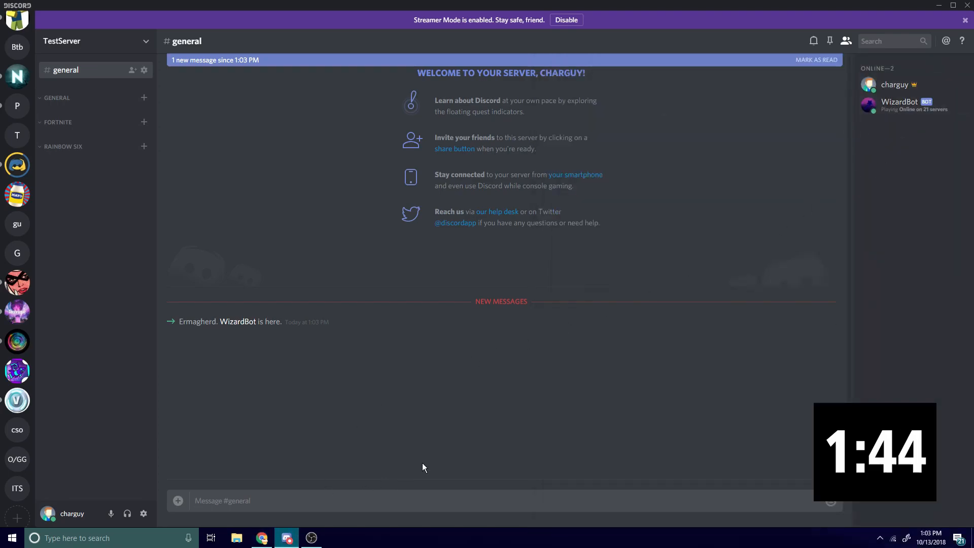
# Run !wizard in #general and answer yes to roles, channels, Fortnite and Rainbow Six prompts.
pyautogui.write('!wiz')
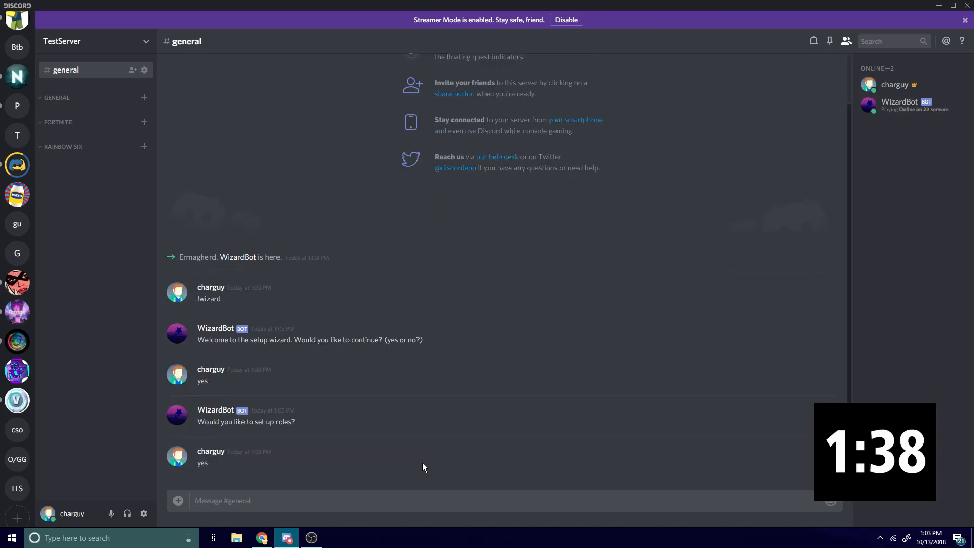
pyautogui.write('ye')
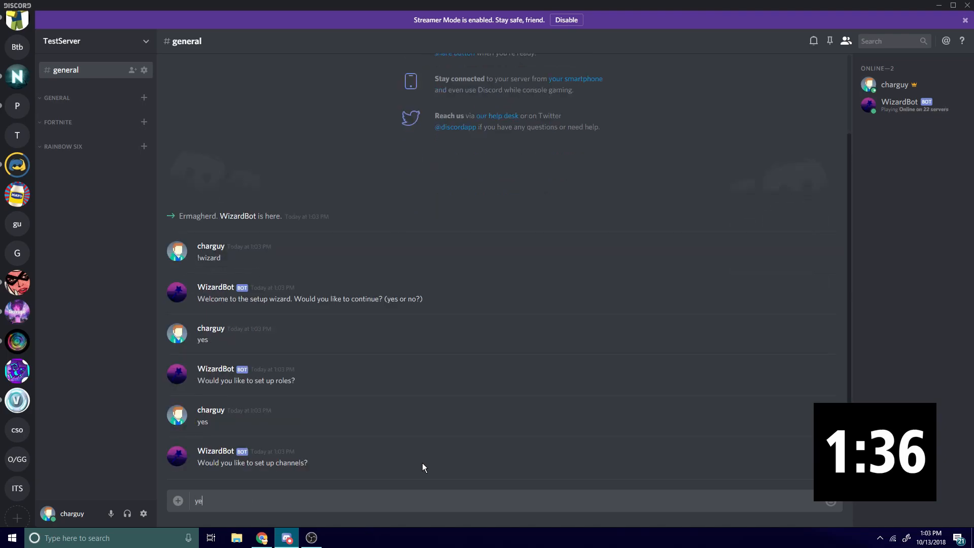
pyautogui.press('enter')
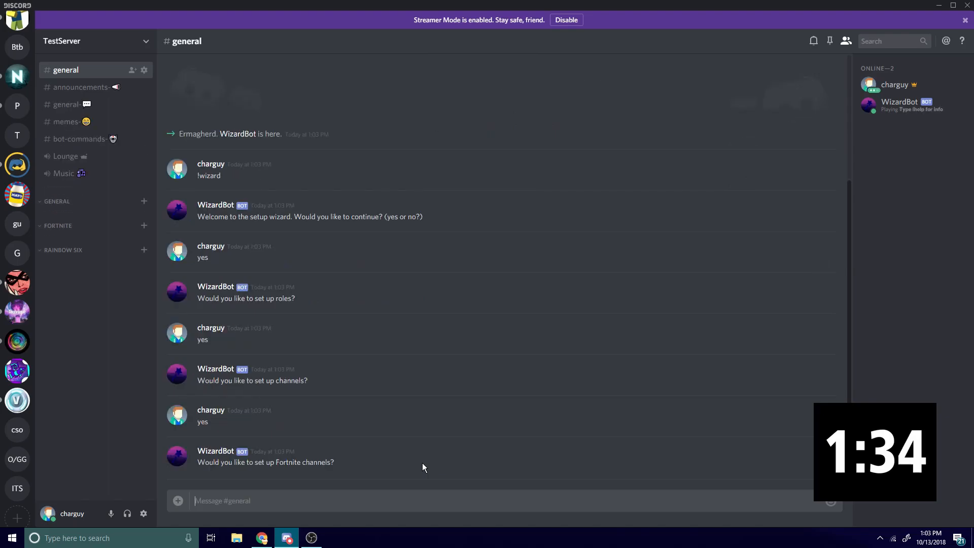
pyautogui.write('yes')
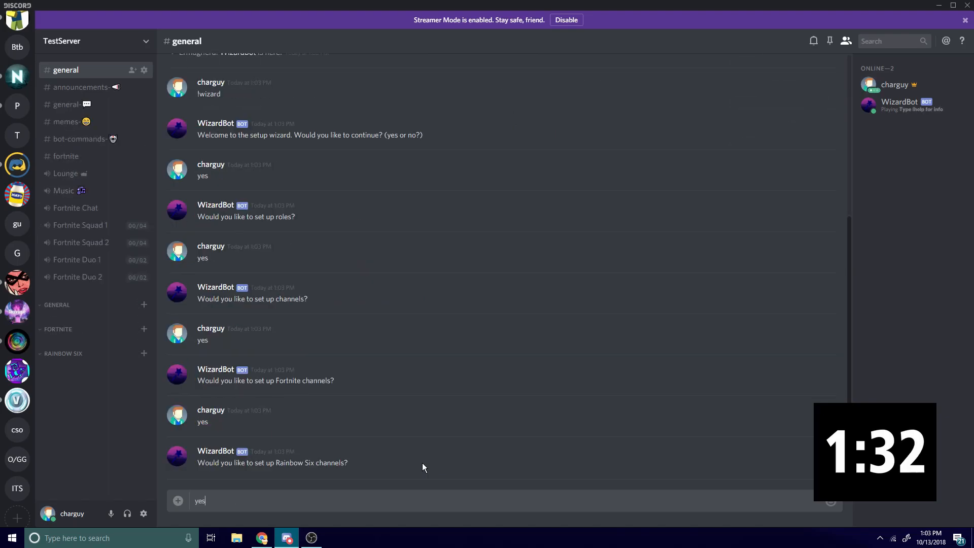
pyautogui.press('enter')
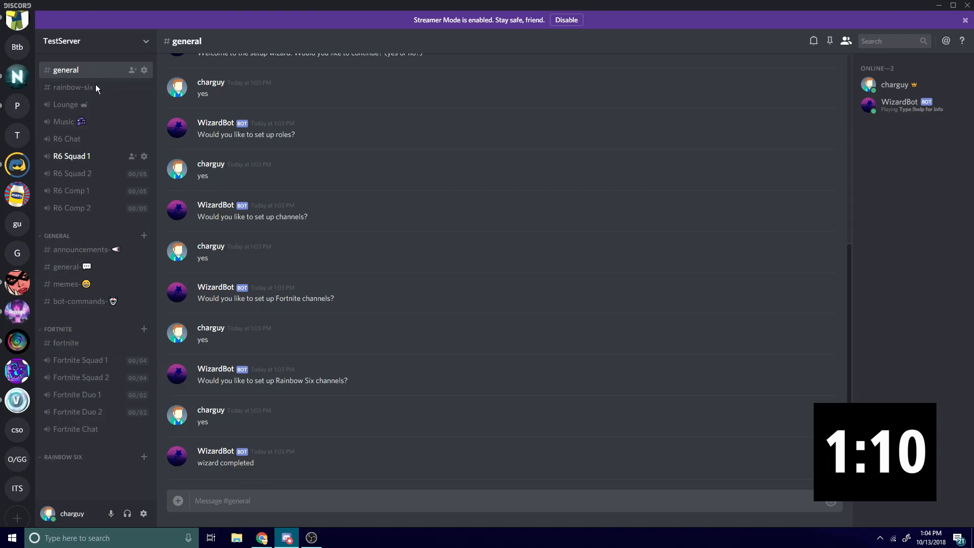
# Move rainbow-six and the other bot-made channels into their matching categories.
pyautogui.click(74, 87)
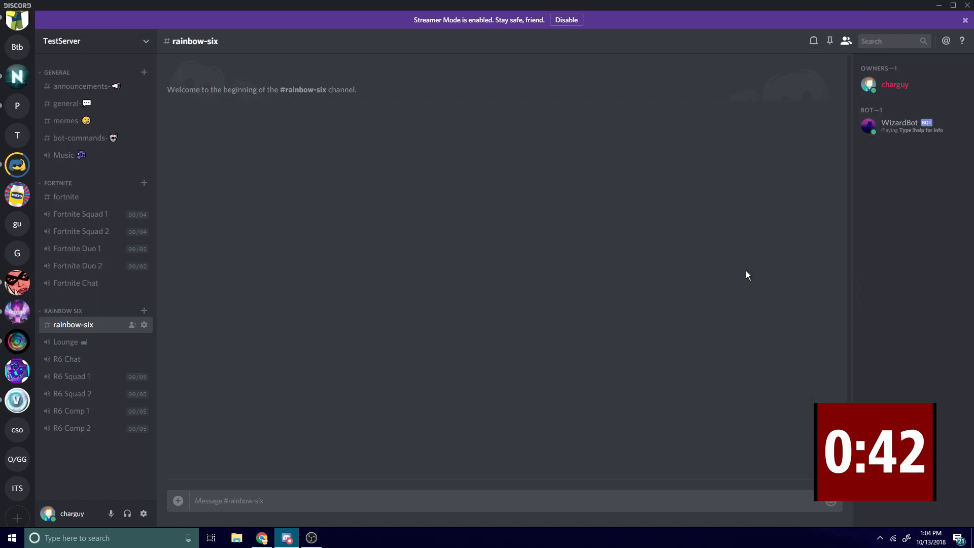
pyautogui.moveTo(719, 128)
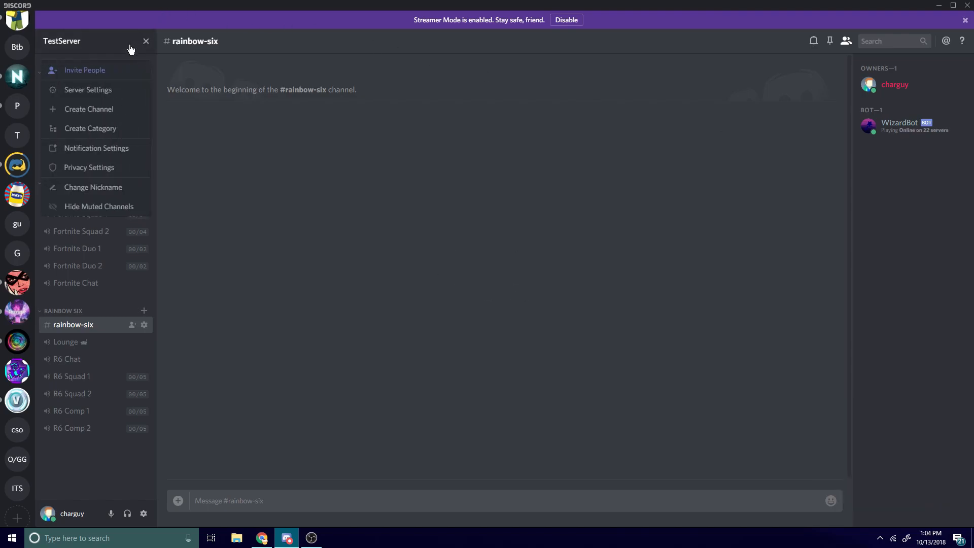
pyautogui.click(145, 41)
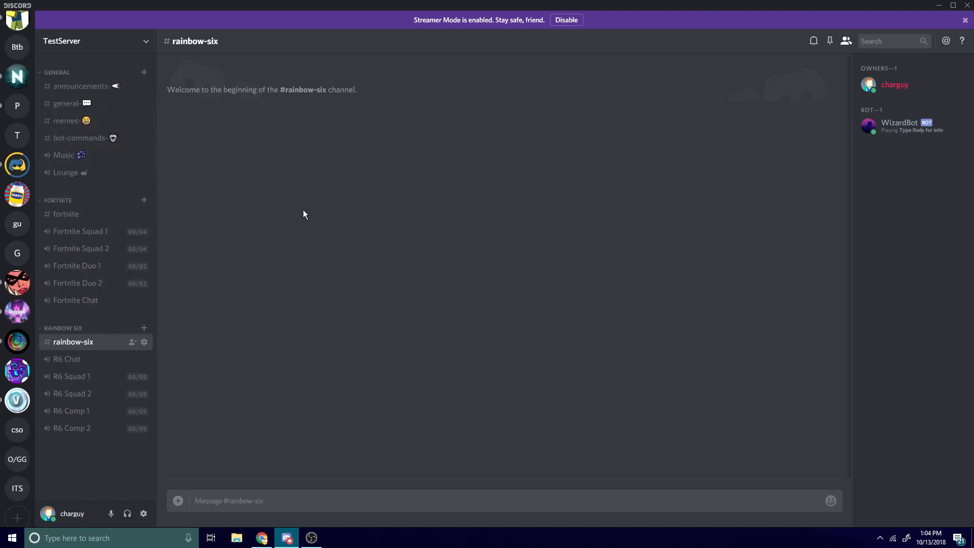
pyautogui.moveTo(319, 208)
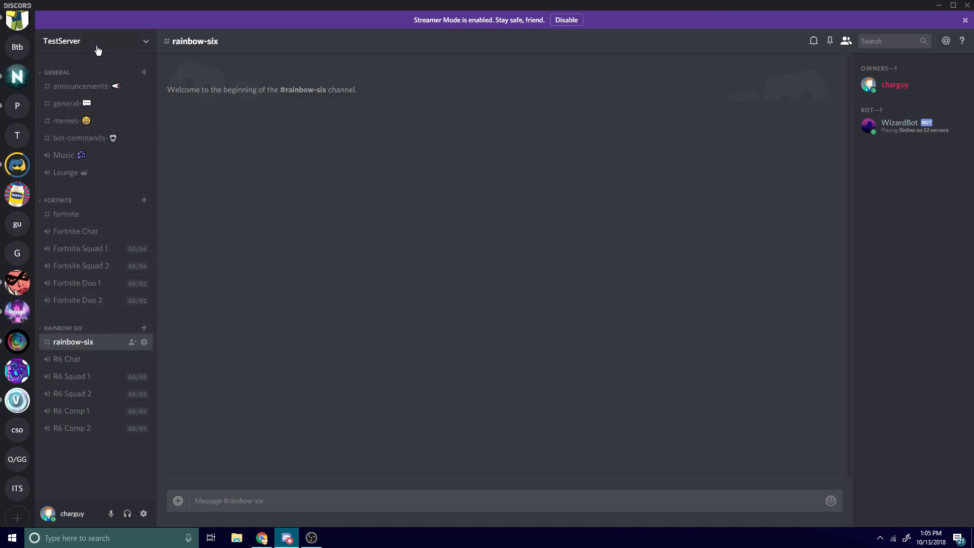
# View Server Settings > Roles and scroll through the Moderator role's permissions.
pyautogui.click(98, 41)
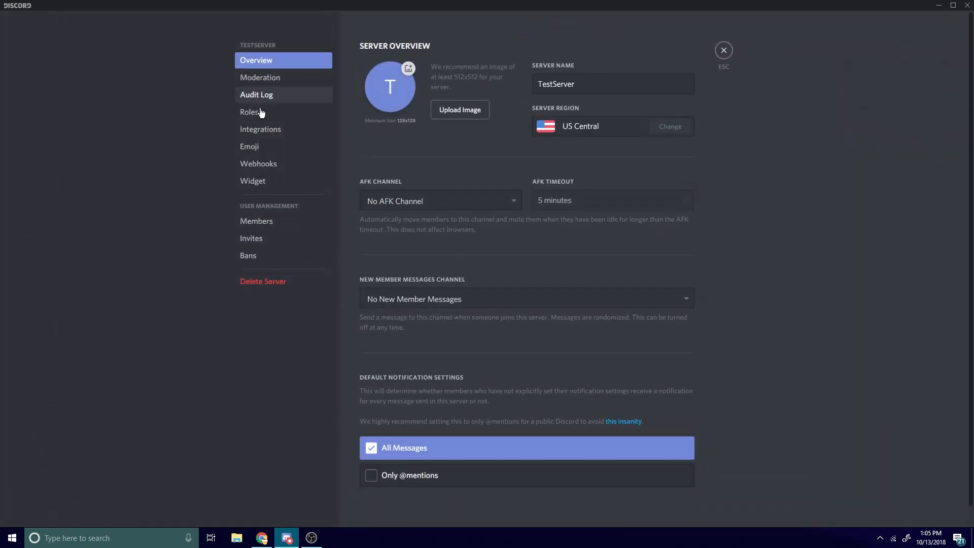
pyautogui.click(250, 112)
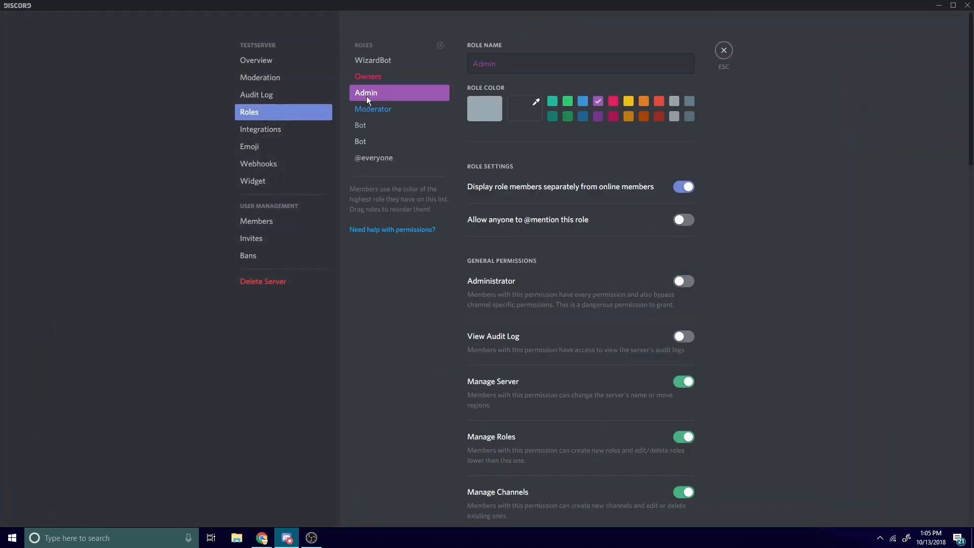
pyautogui.click(374, 108)
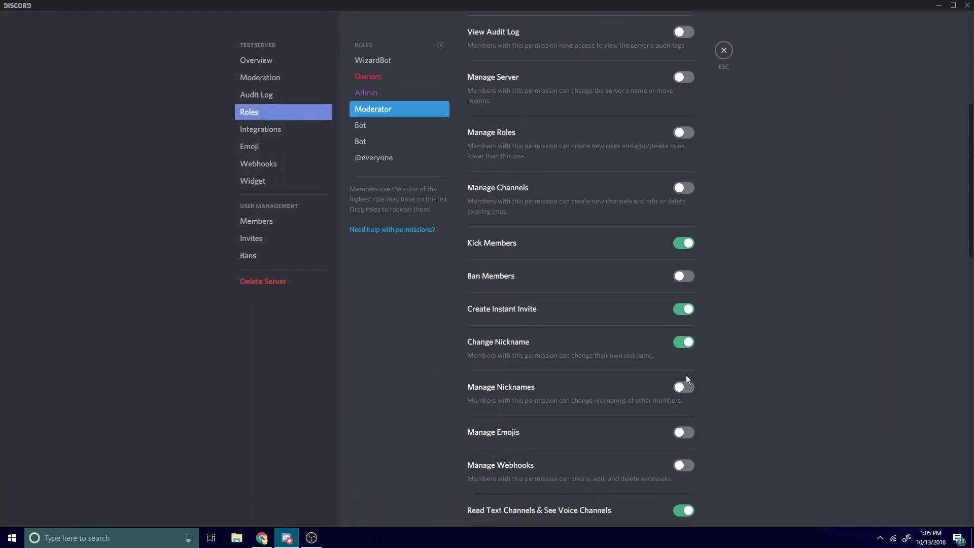
pyautogui.scroll(-3)
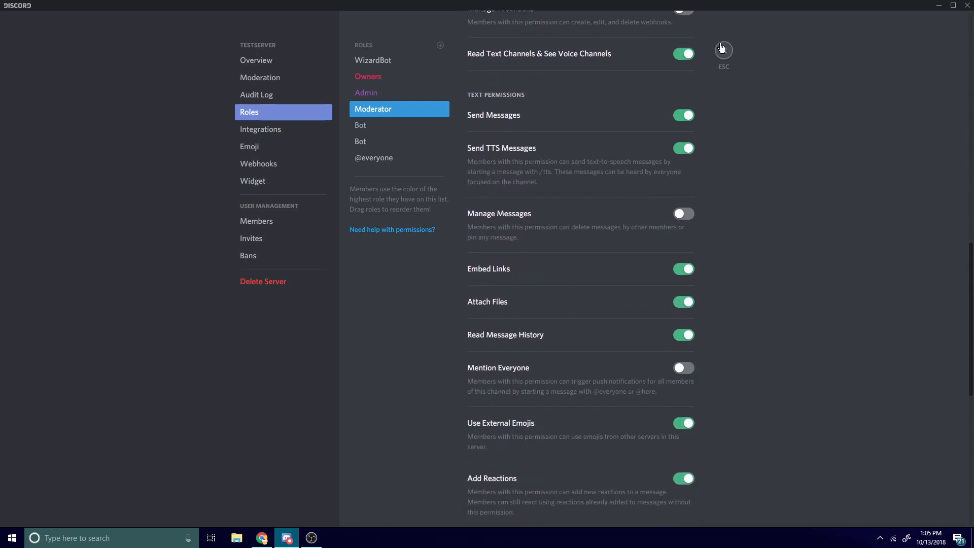